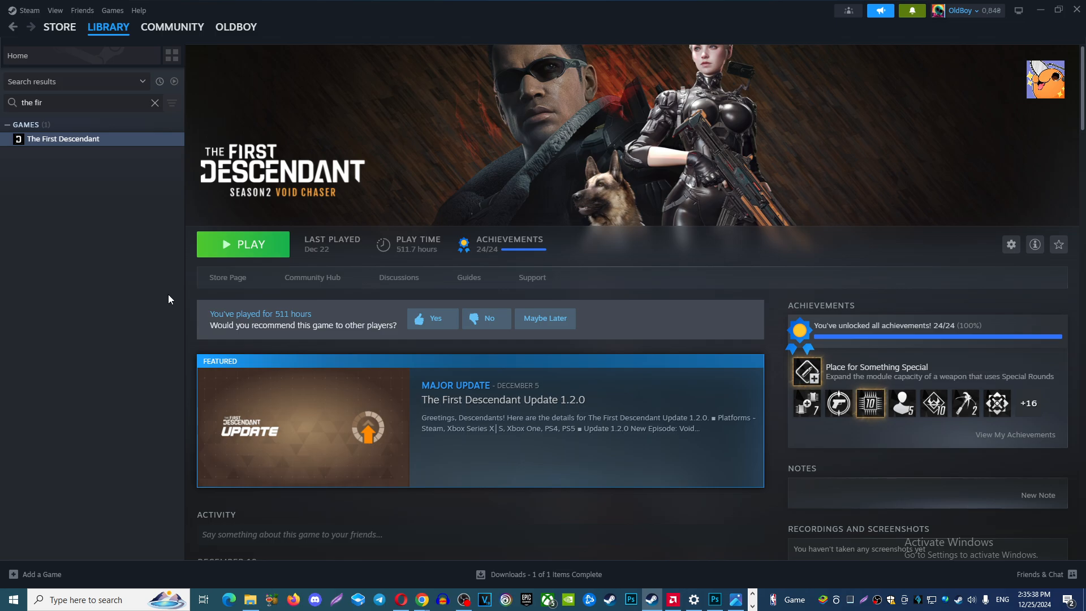
mouse_move(164, 310)
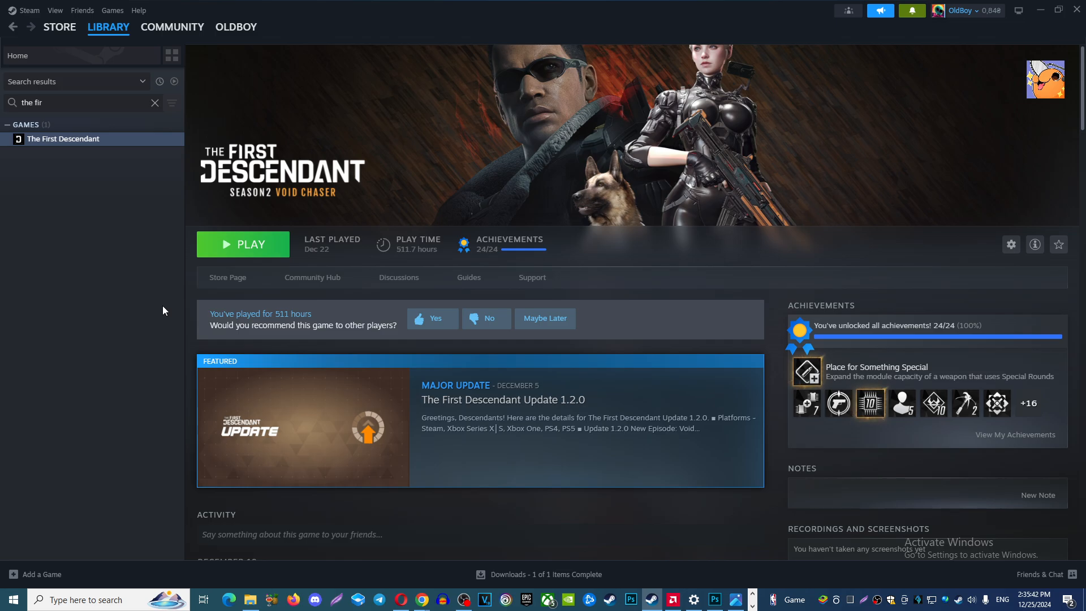
mouse_move(71, 159)
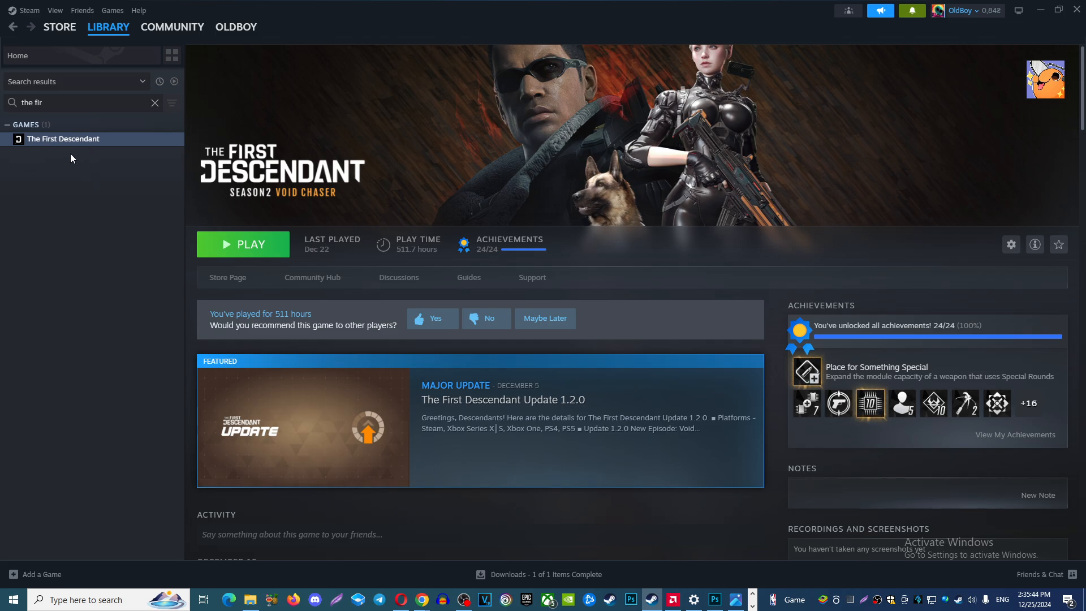
mouse_move(85, 170)
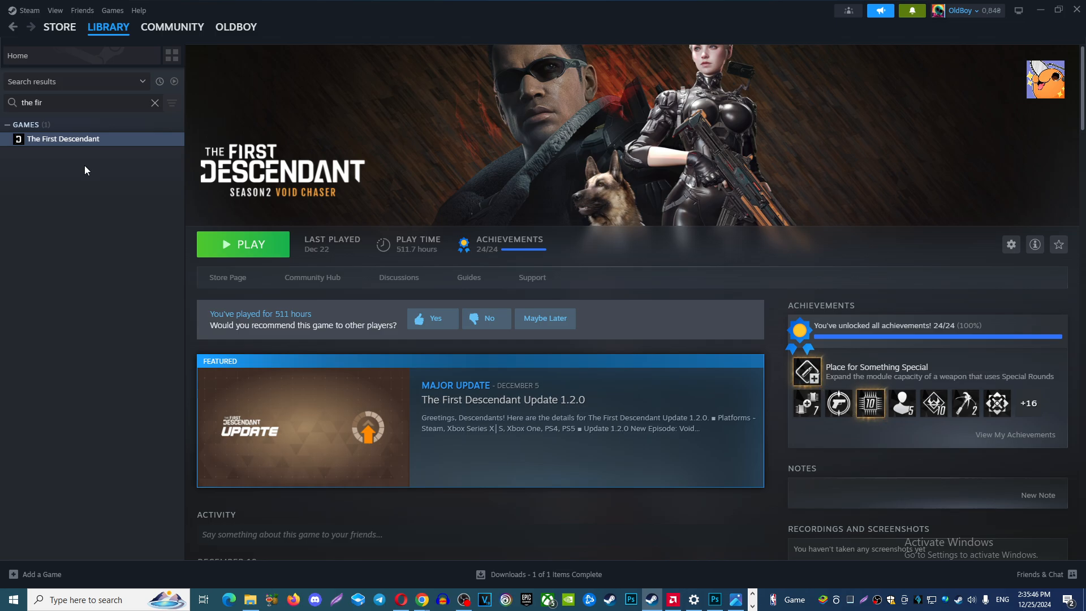
mouse_move(101, 175)
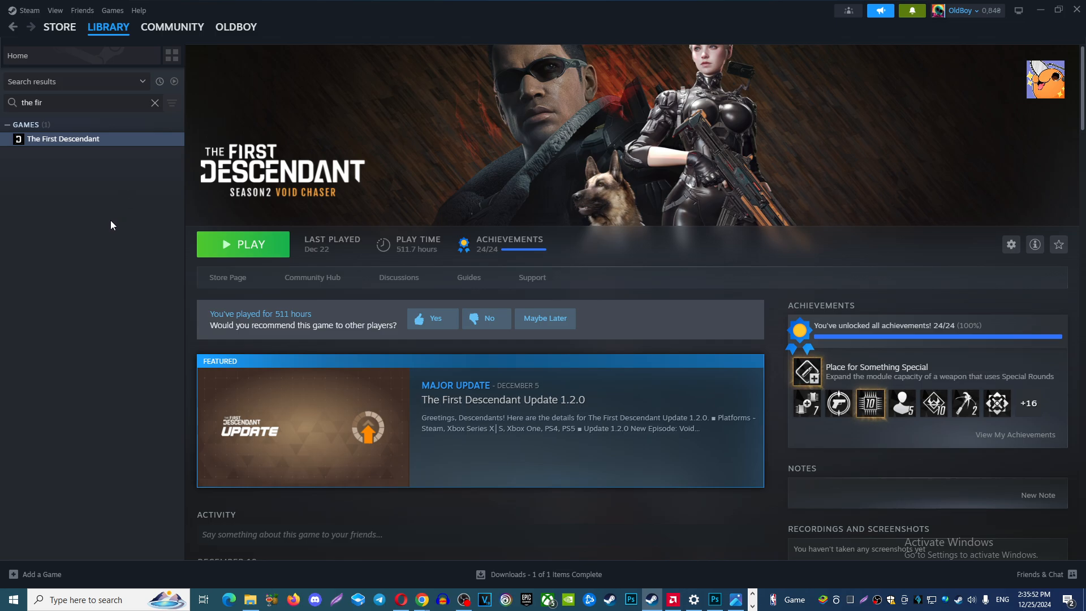
mouse_move(87, 419)
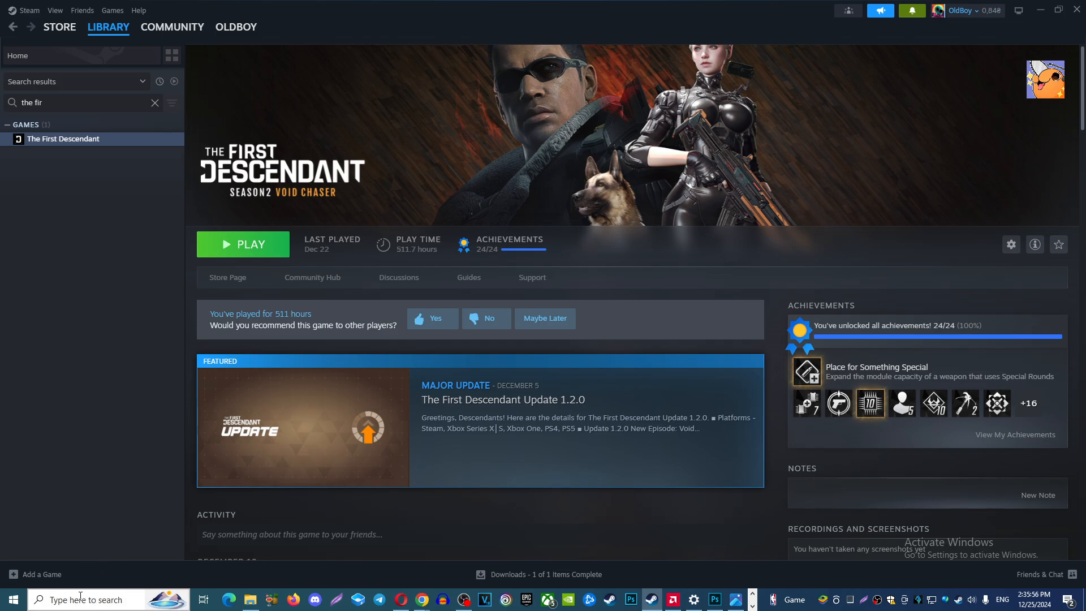
Search the taskbar for the firewall settings to reach Firewall & network protection.
text(firefox)
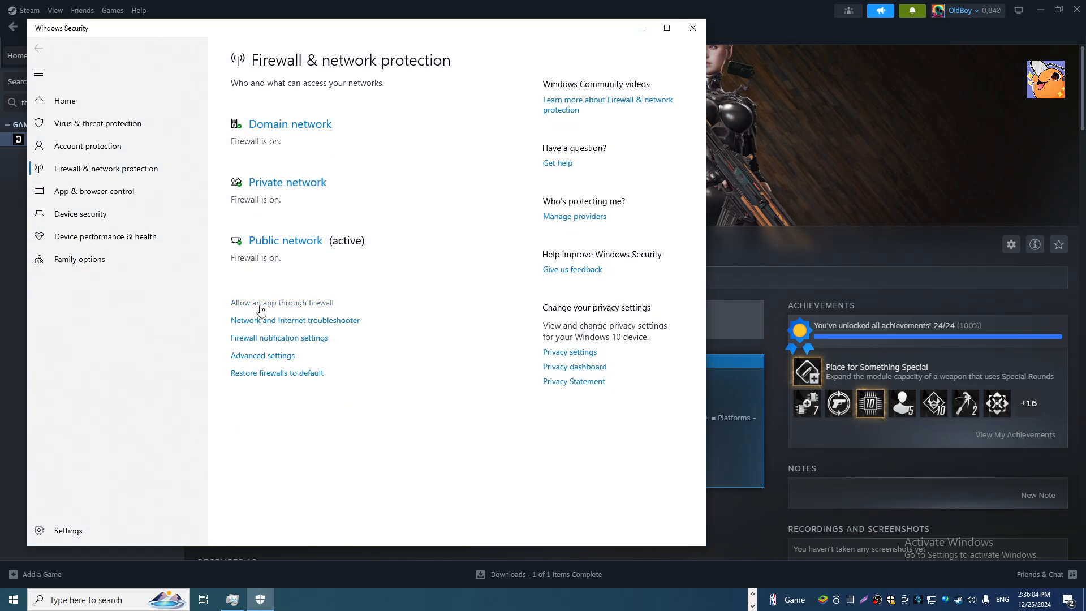
click(282, 303)
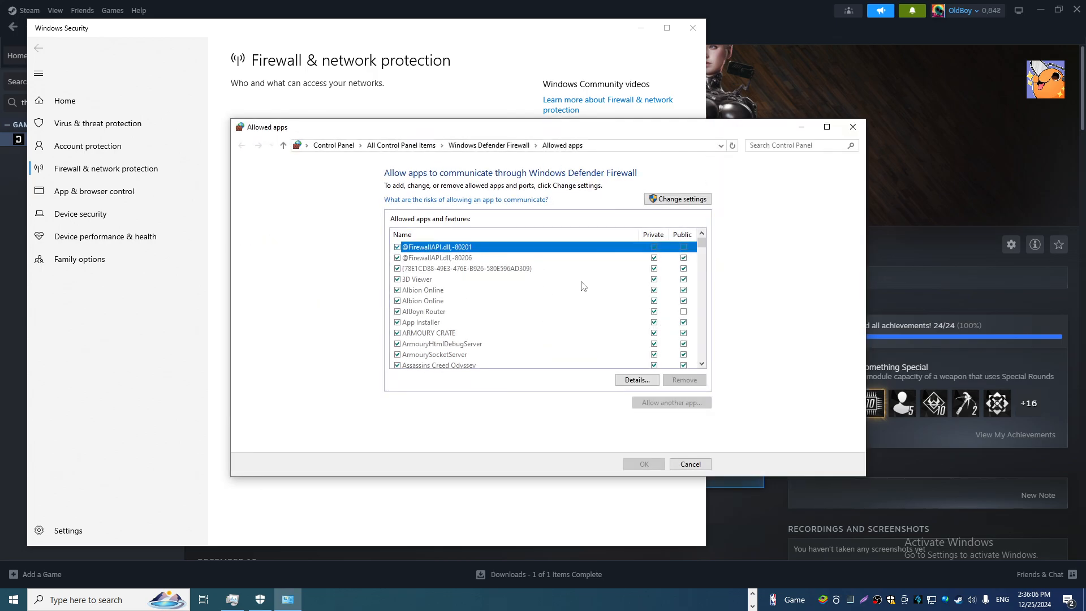
mouse_move(501, 264)
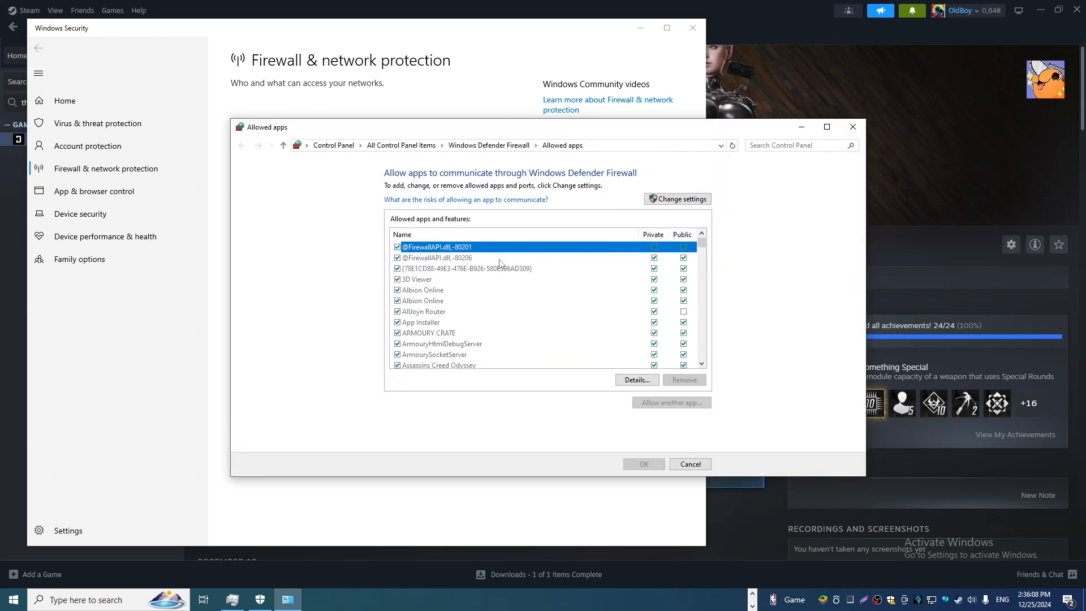
click(677, 199)
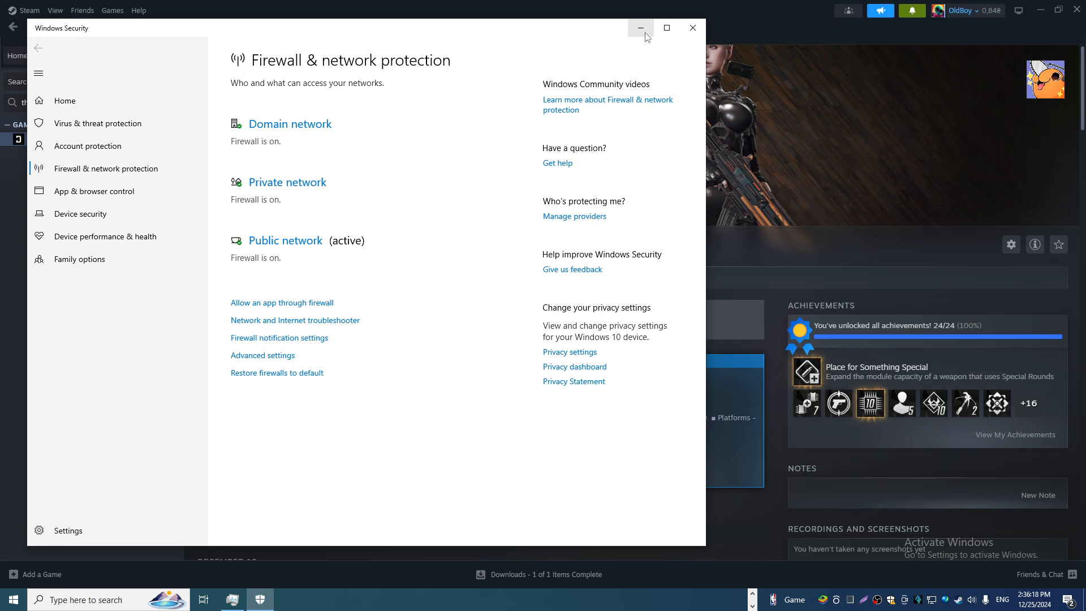
mouse_move(641, 27)
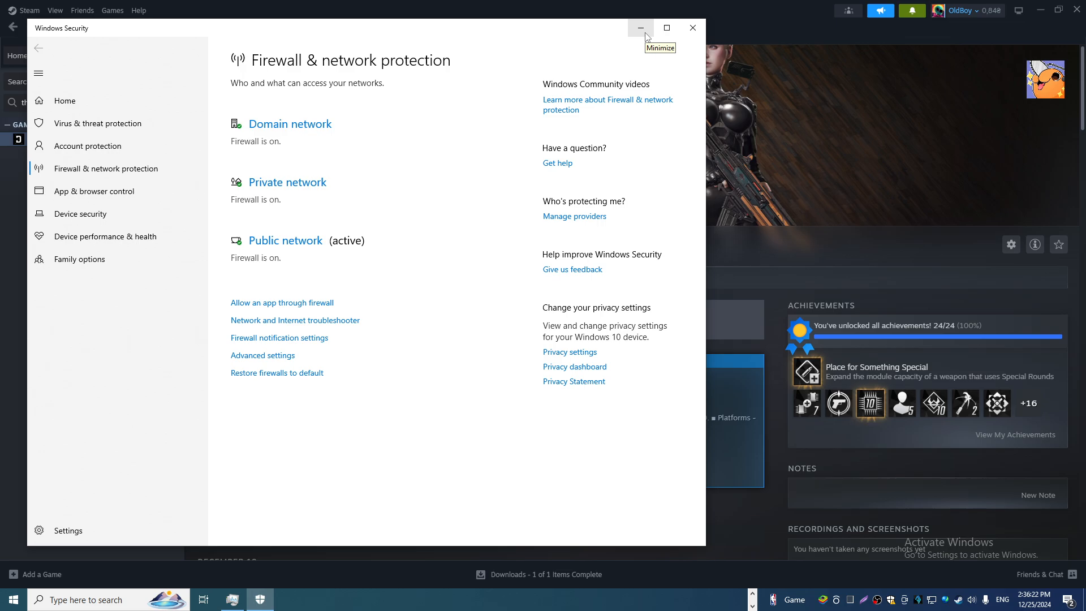
mouse_move(640, 27)
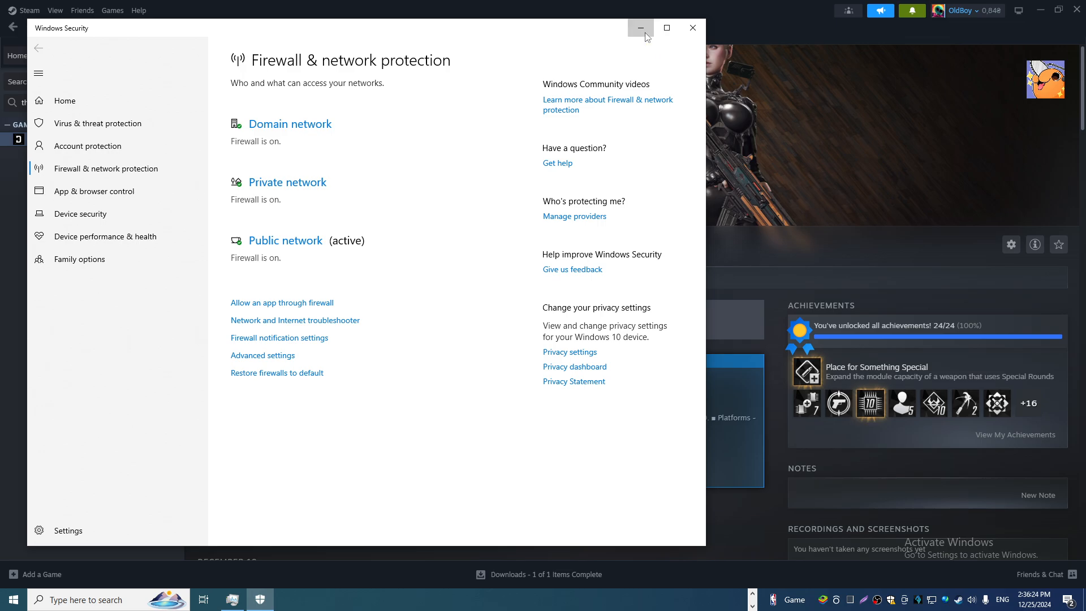
Minimize Windows Security to return to The First Descendant's Steam library page.
click(639, 27)
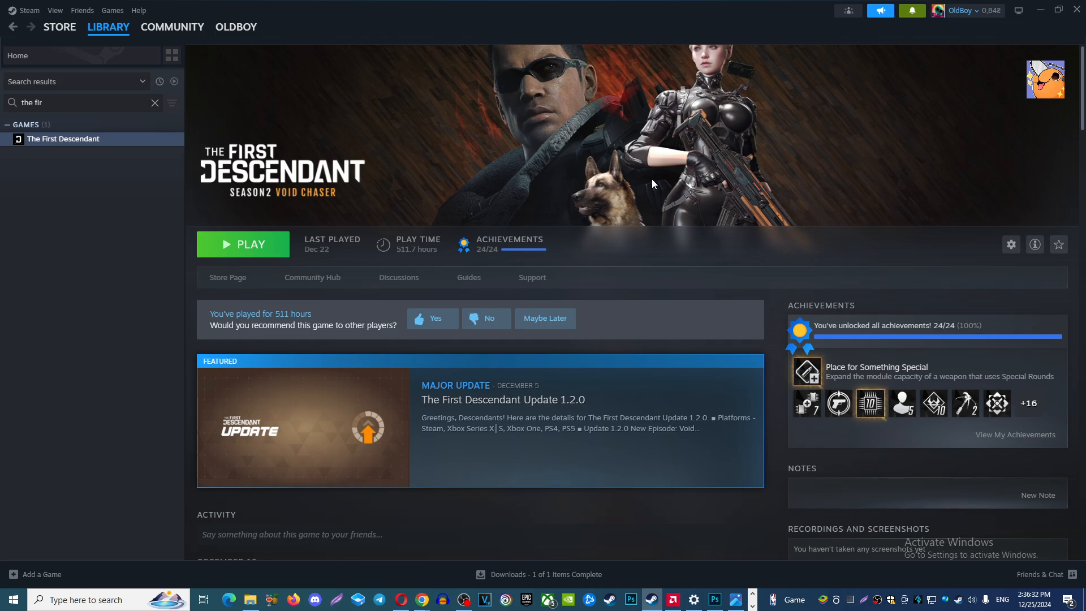
mouse_move(639, 210)
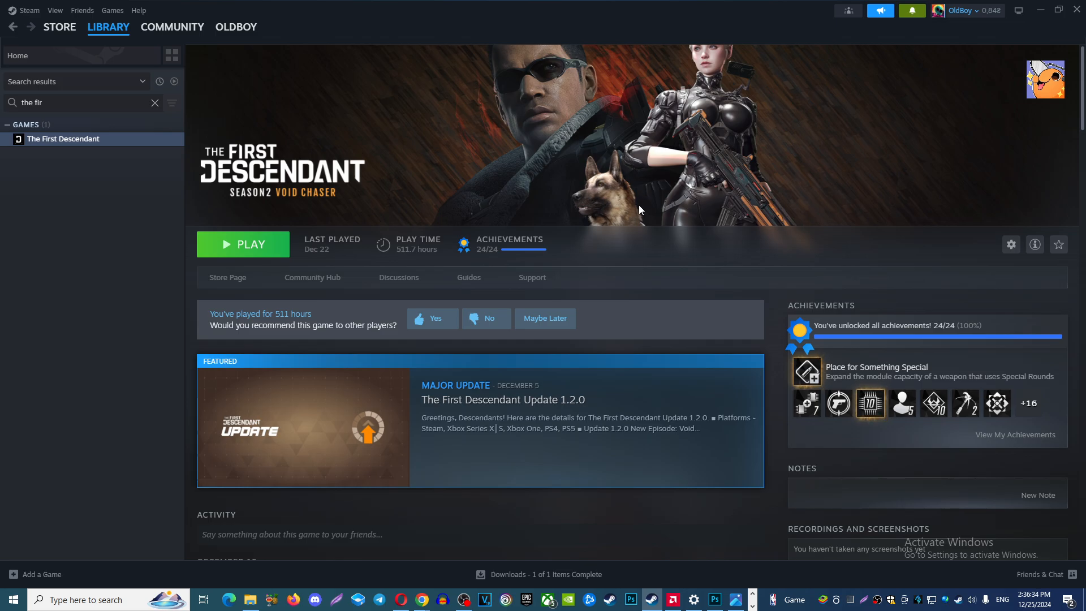
mouse_move(660, 183)
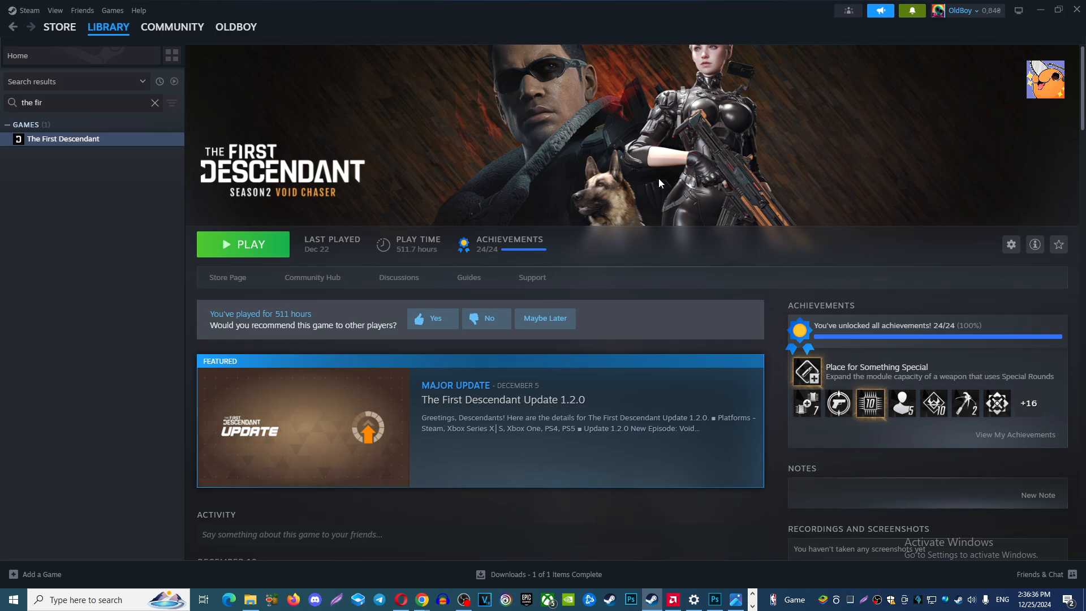